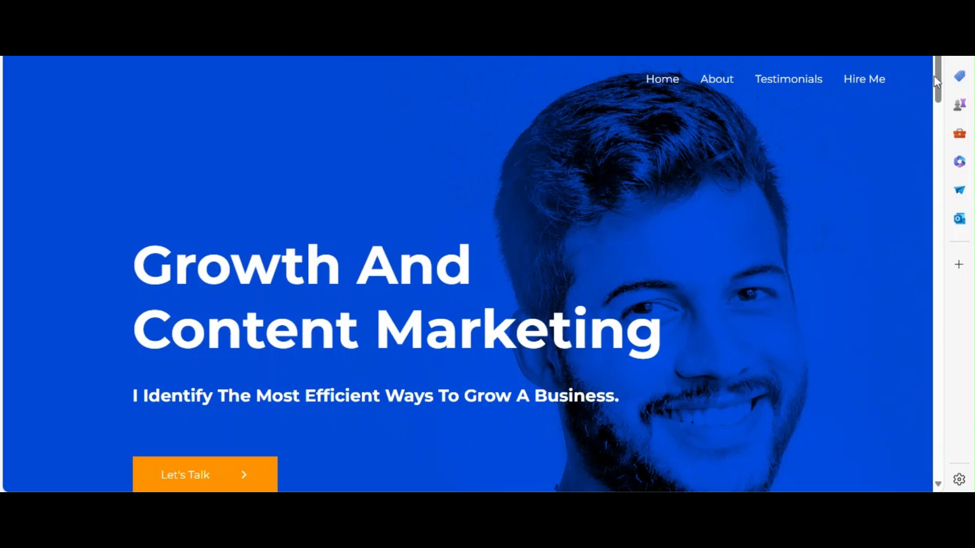
- Scroll through the live marketing homepage to review its sections
scroll(down, 3)
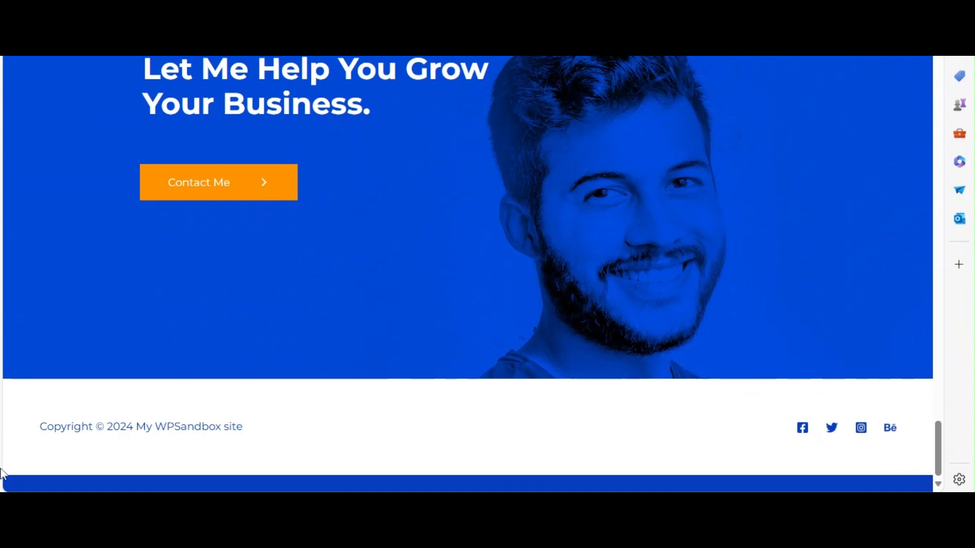
scroll(up, 3)
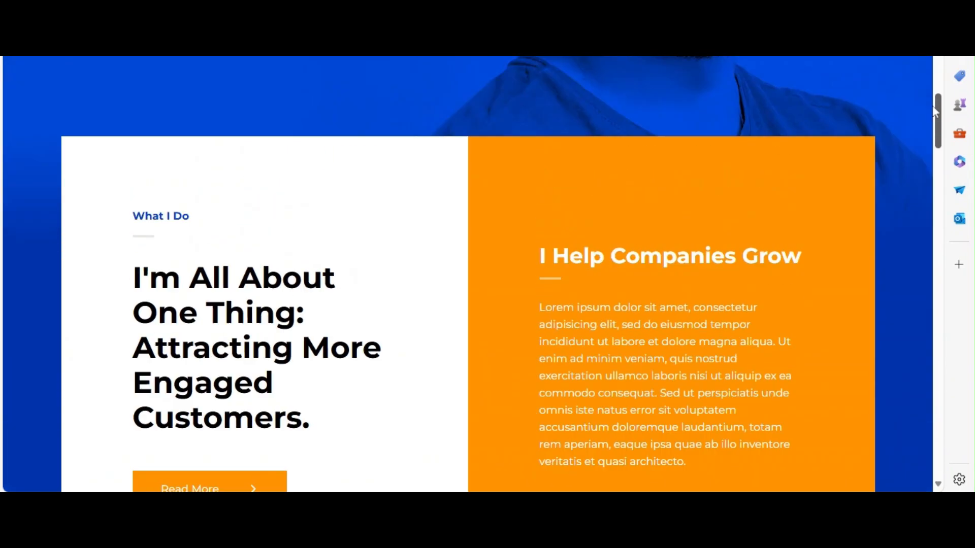
scroll(up, 3)
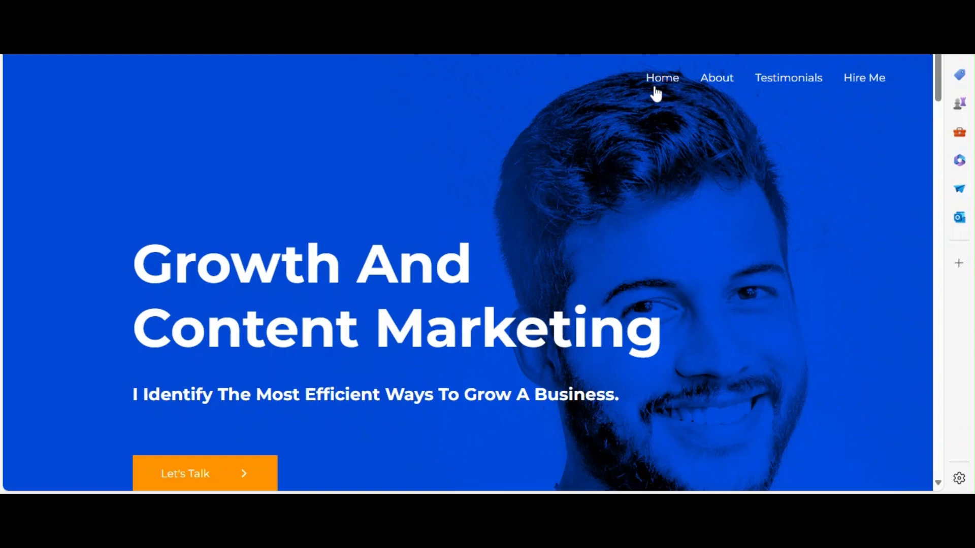
mouse_move(943, 81)
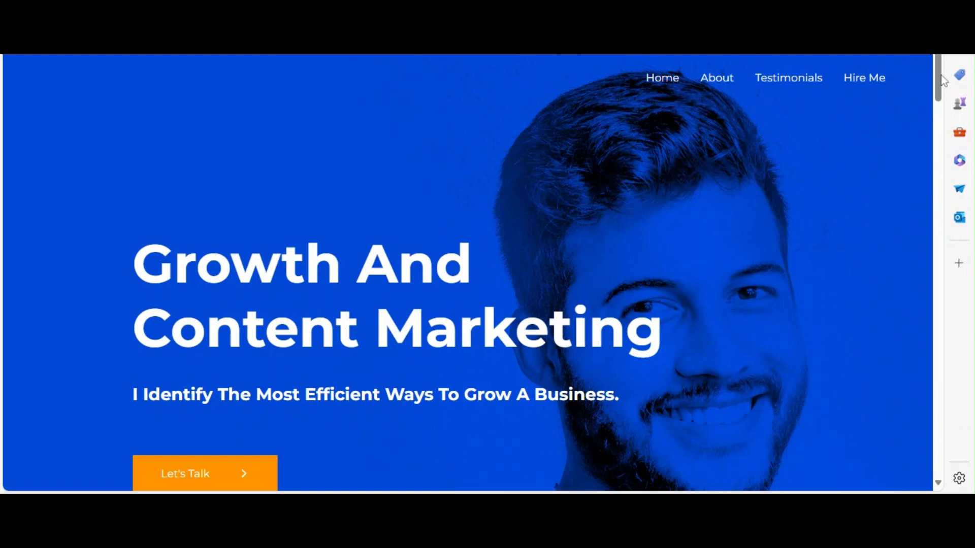
scroll(down, 3)
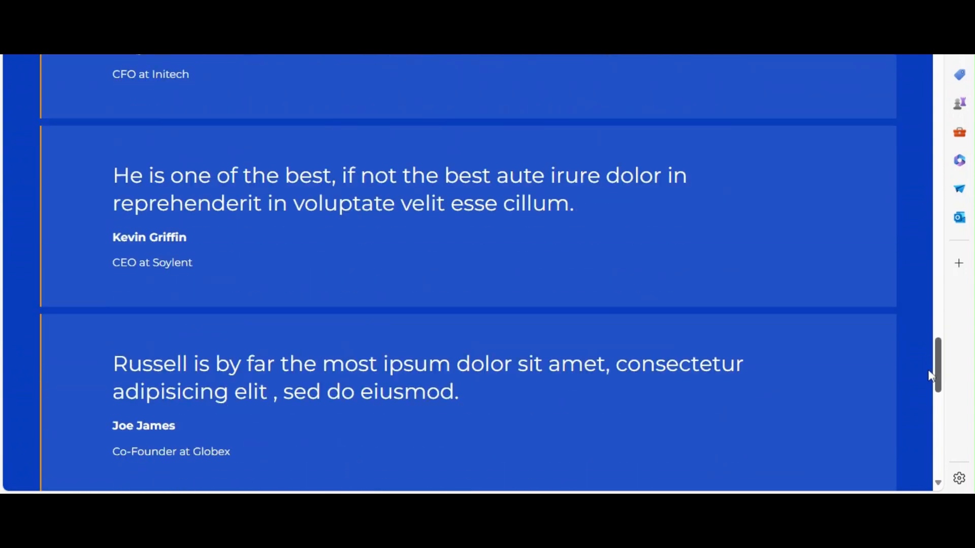
scroll(down, 3)
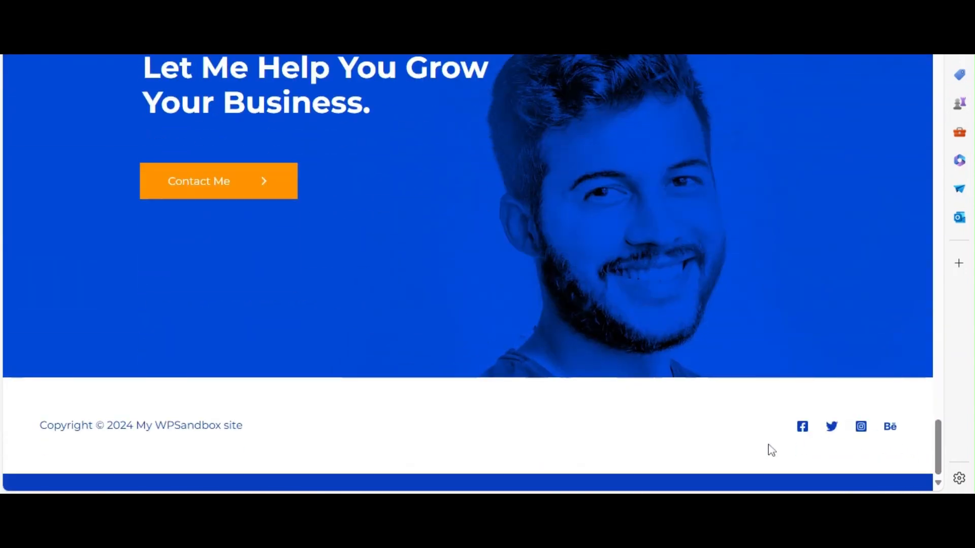
mouse_move(921, 441)
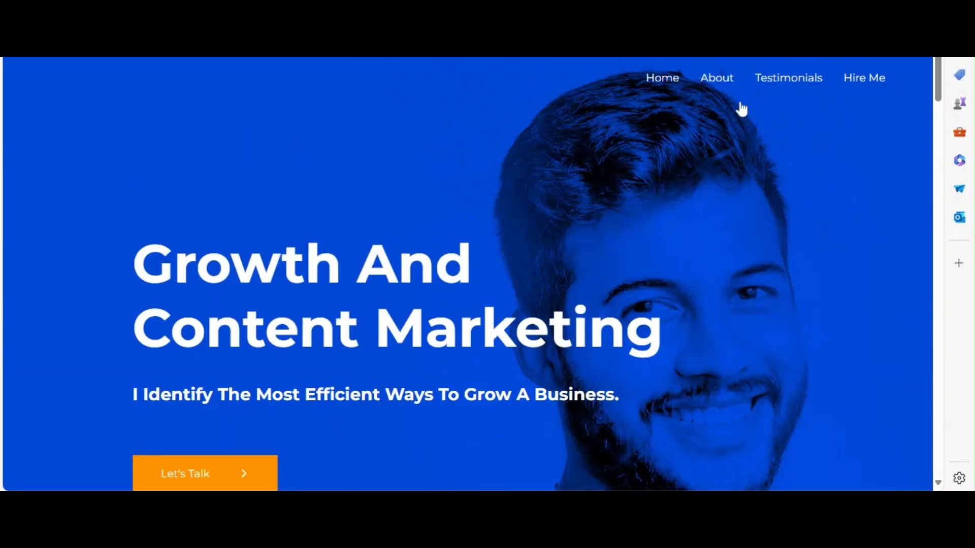
scroll(down, 3)
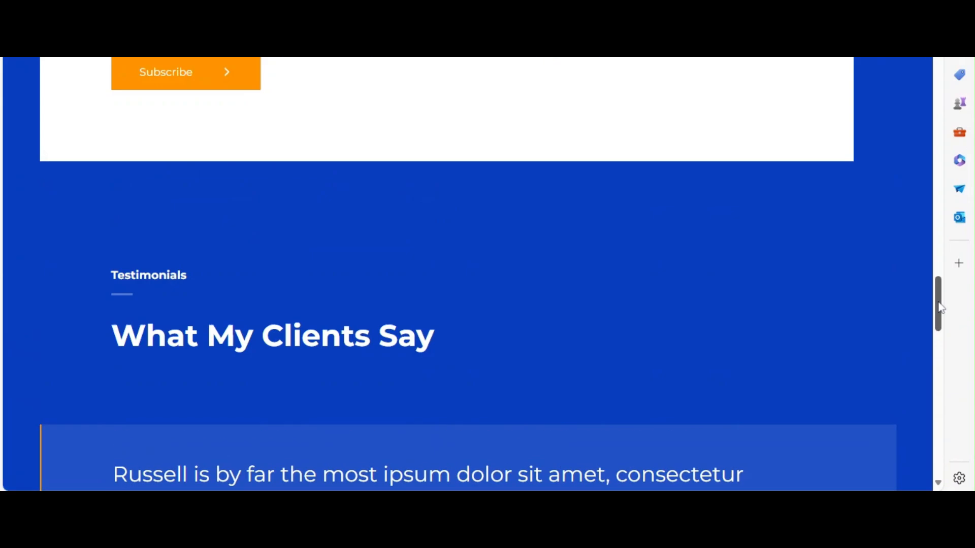
scroll(up, 3)
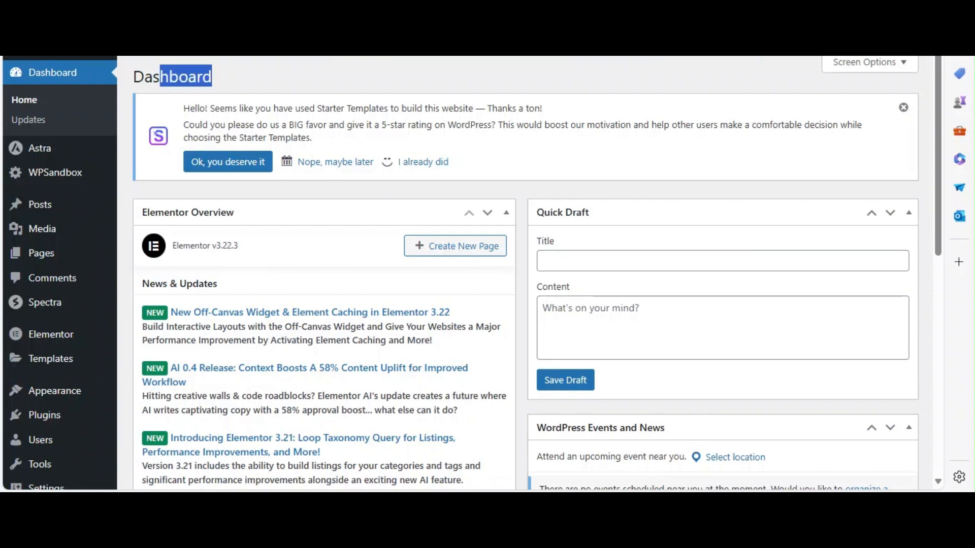
mouse_move(53, 390)
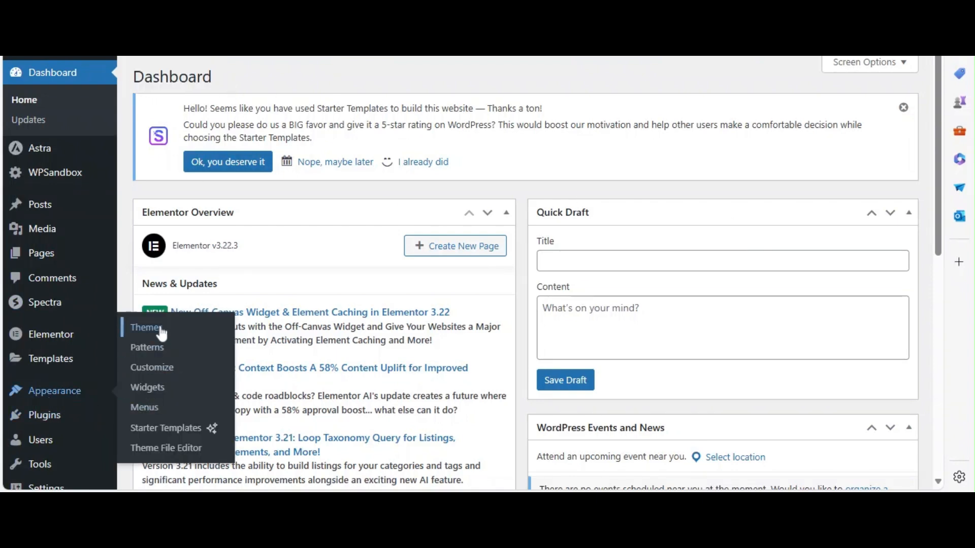
- Search 'astra' under Add New Theme to confirm Astra is installed, then return to the dashboard
click(146, 327)
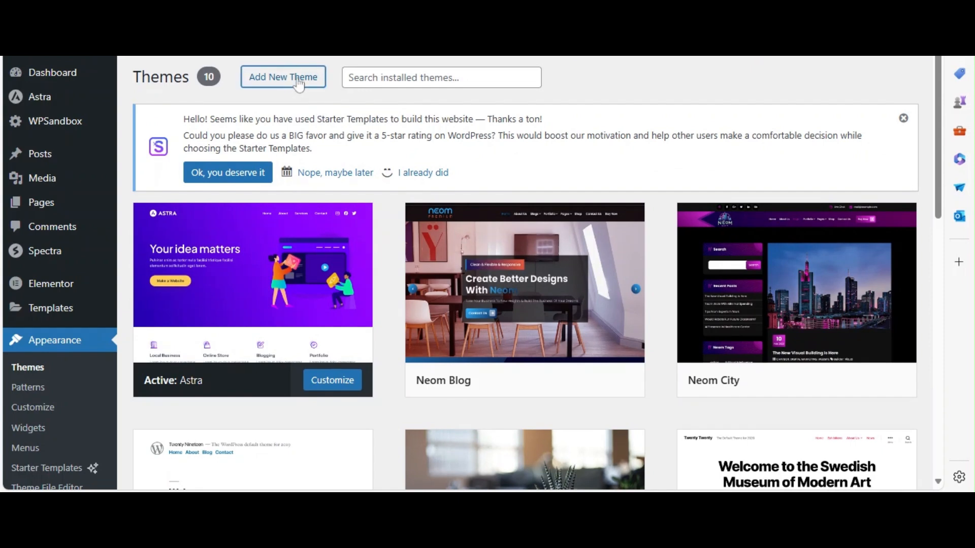
click(282, 76)
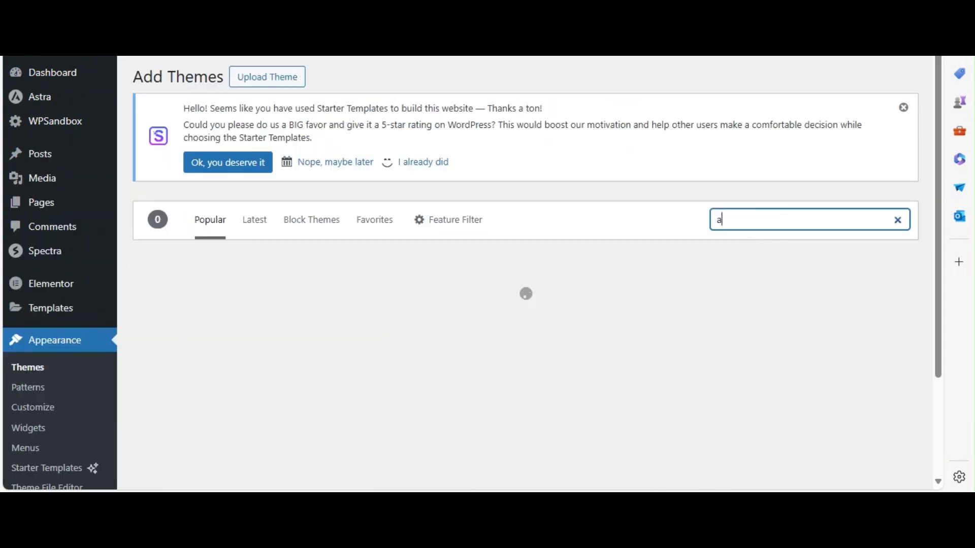
text(stra)
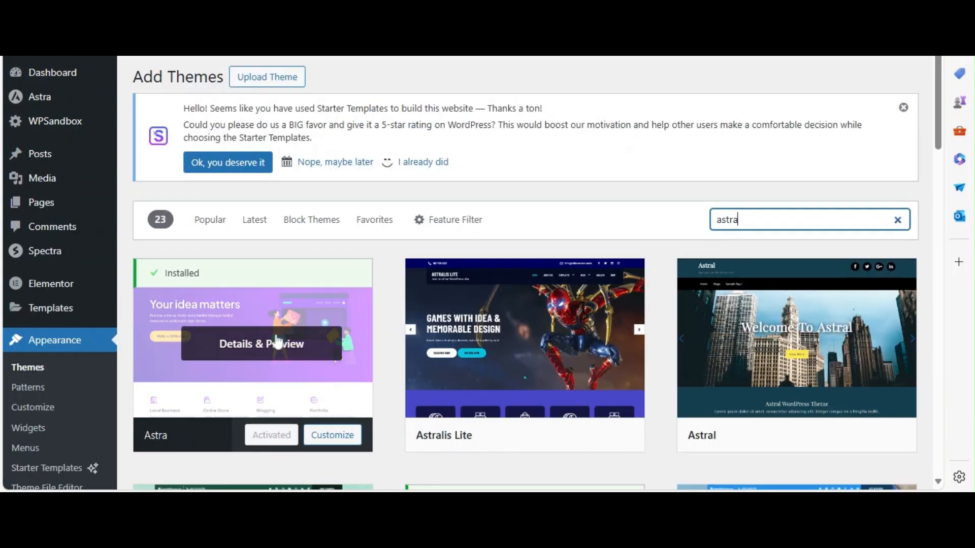
click(52, 71)
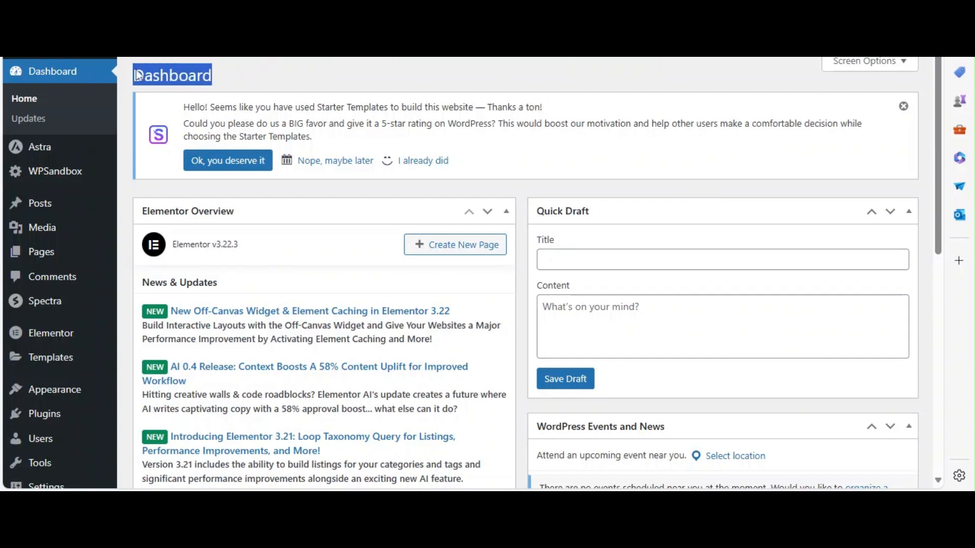
mouse_move(44, 413)
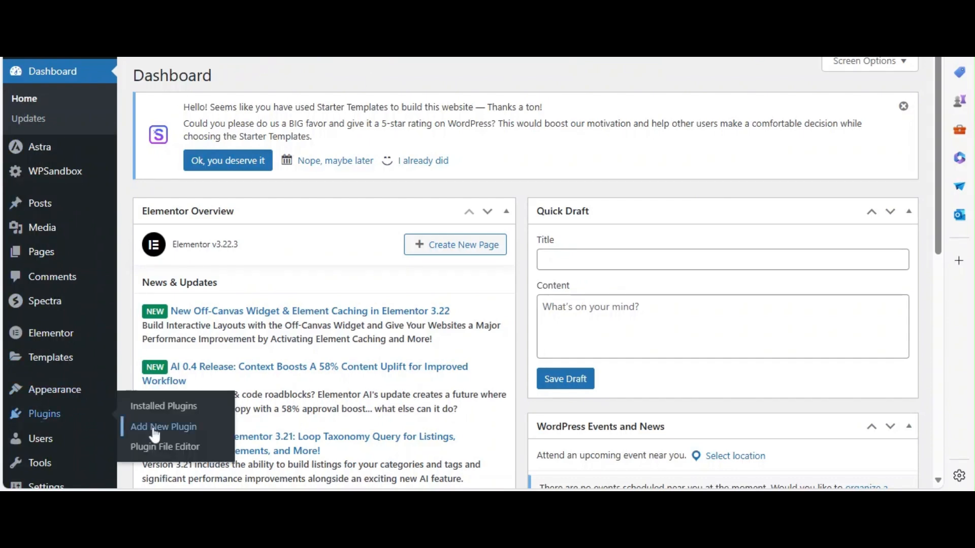
- Go to Add New Plugin and start searching for Elementor
click(163, 426)
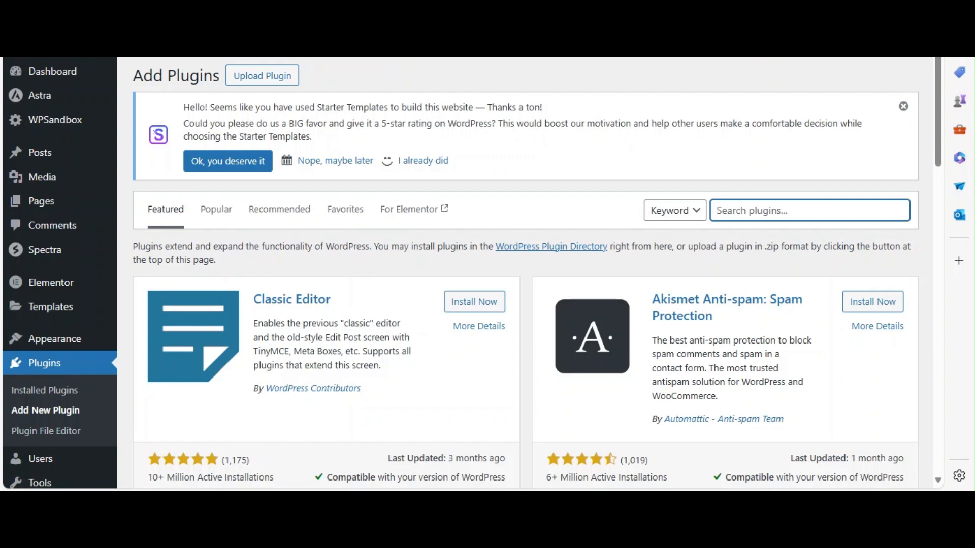
text(element)
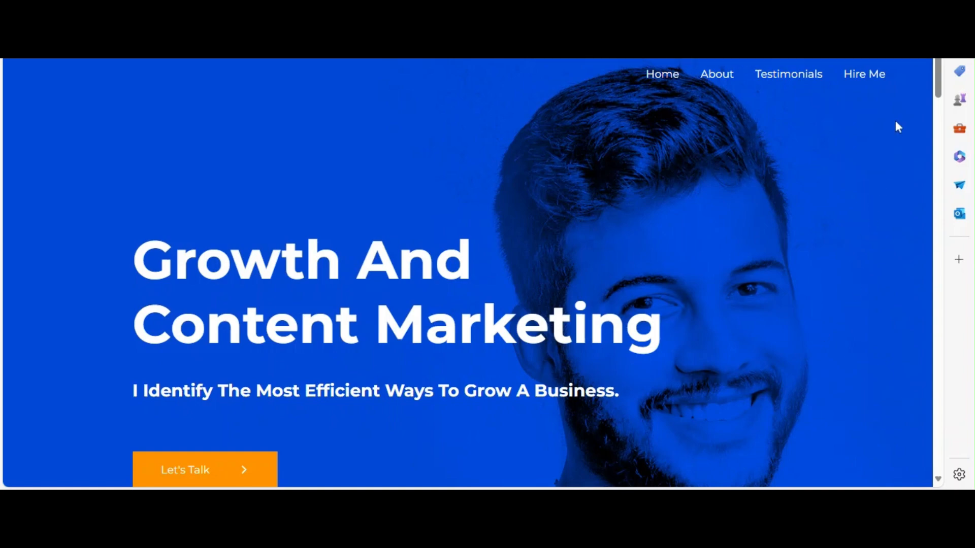
- Scroll down and back up the frontend homepage before returning to the Dashboard
scroll(down, 3)
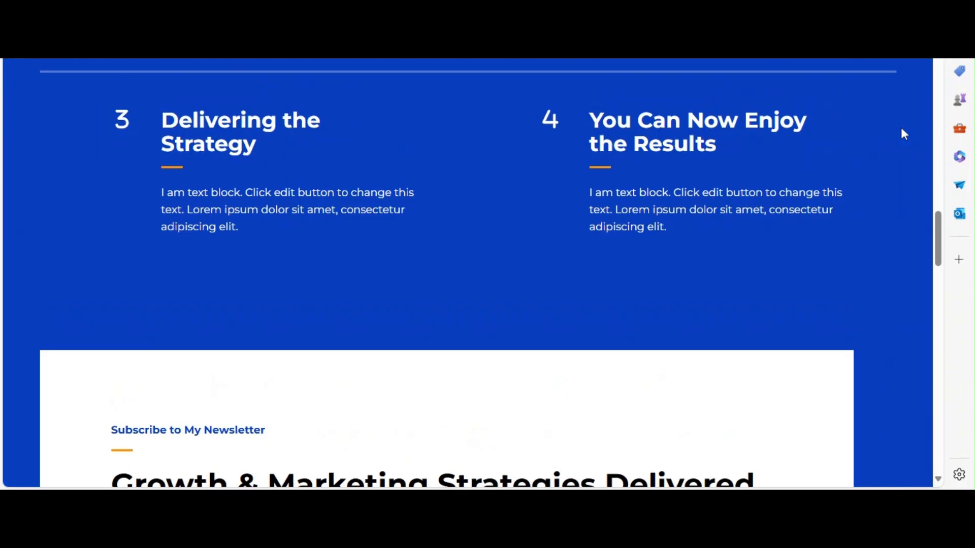
scroll(up, 3)
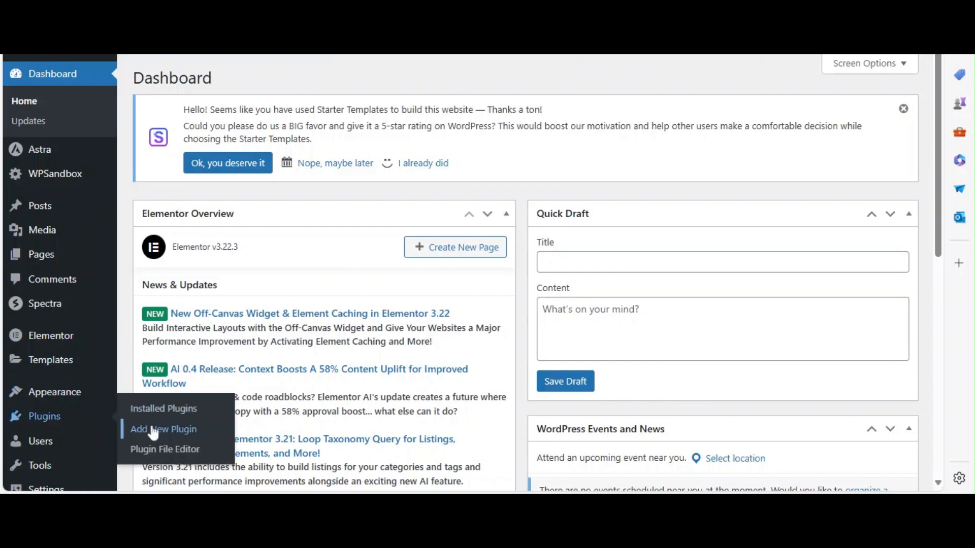
- Search 'elementor header footer' on Add New Plugin, then return to the admin dashboard
click(164, 429)
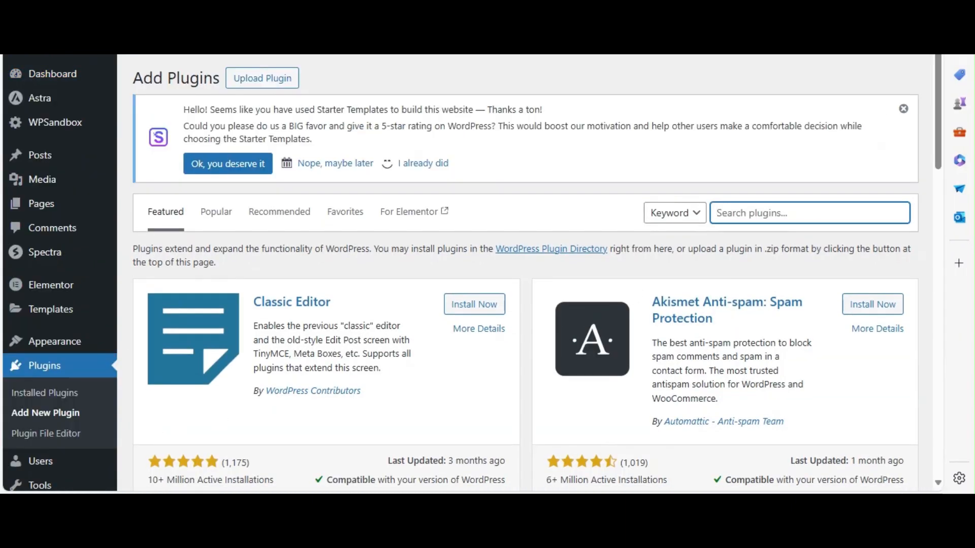
text(elementor)
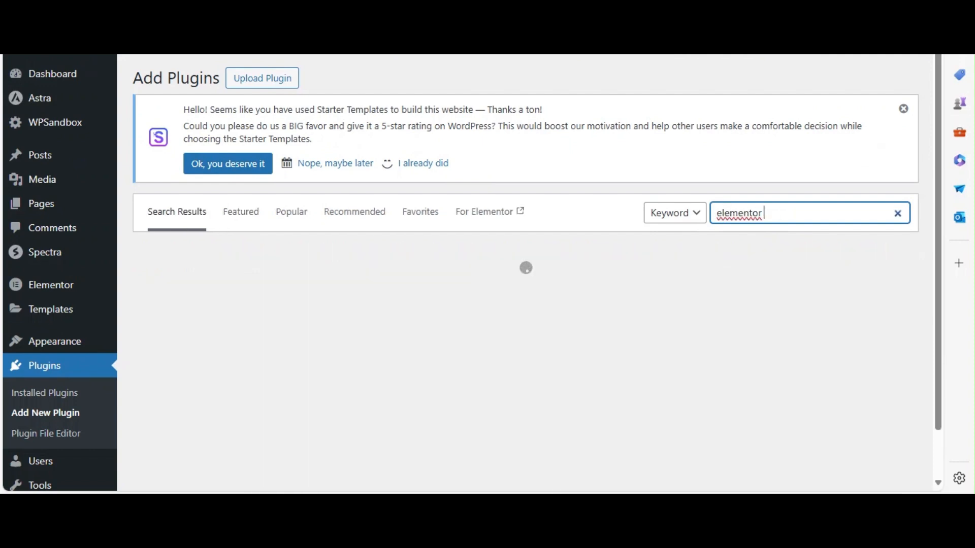
text(header footer)
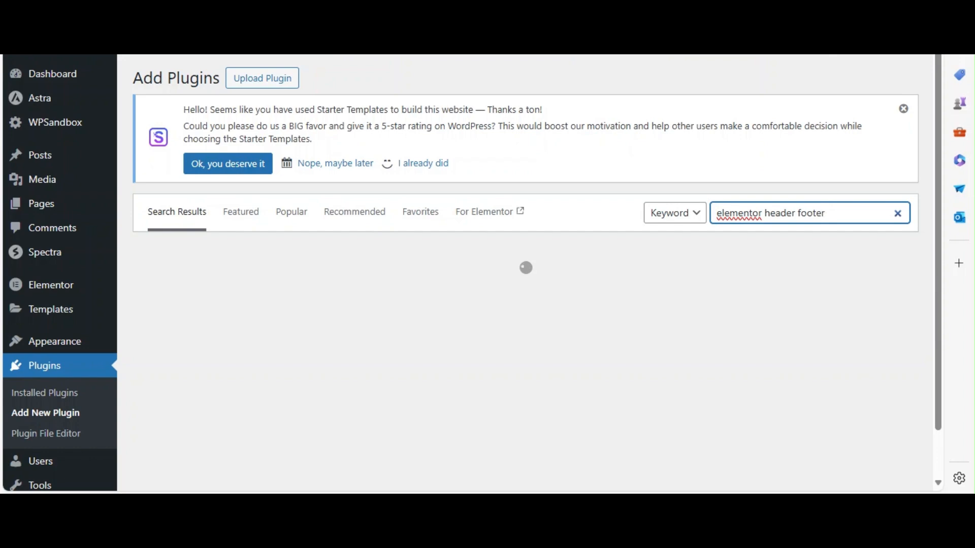
click(53, 74)
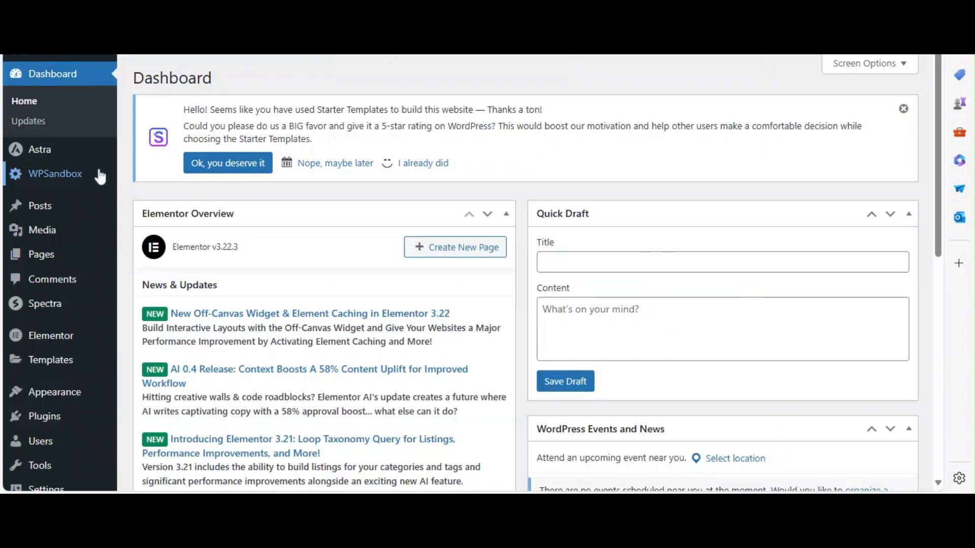
mouse_move(53, 392)
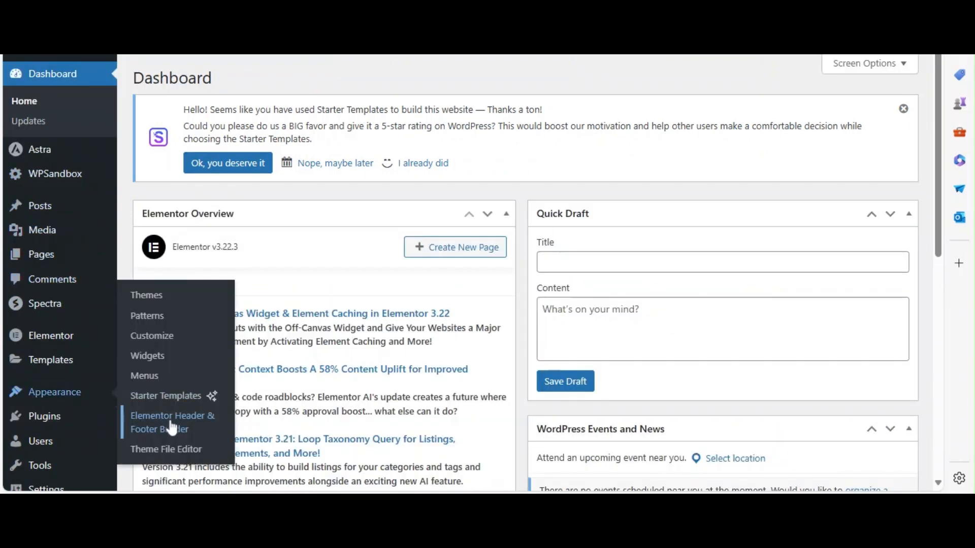
- Create a new Header & Footer Builder template titled 'custom header' and choose its template type
click(173, 422)
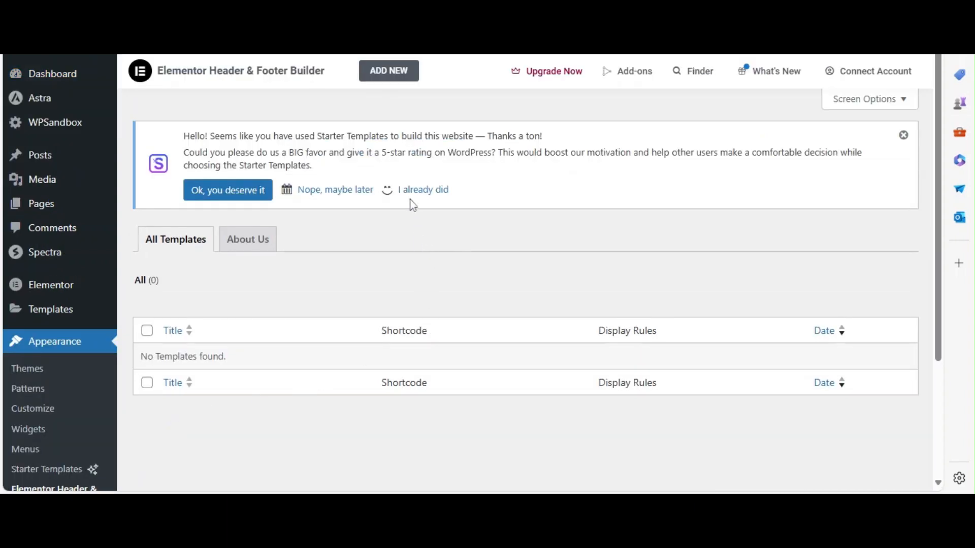
mouse_move(389, 70)
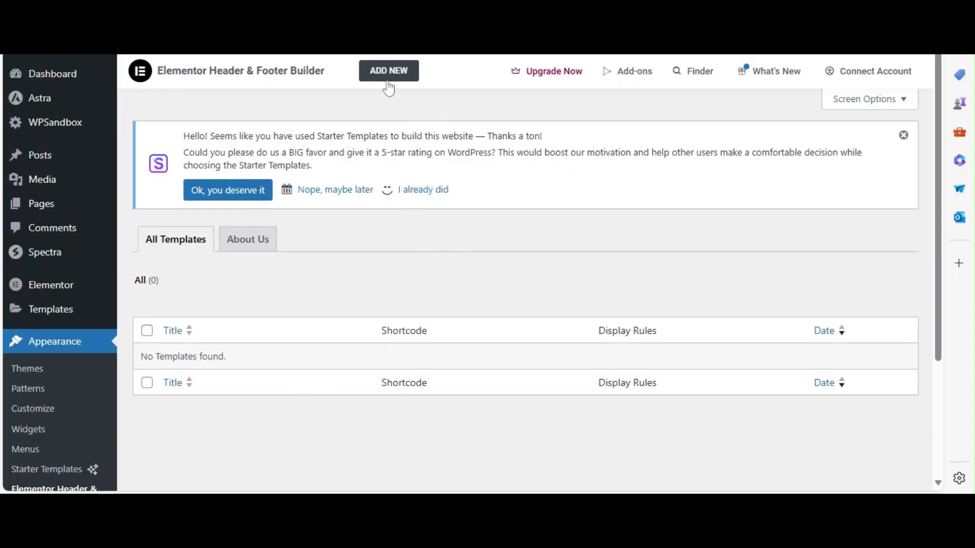
click(388, 70)
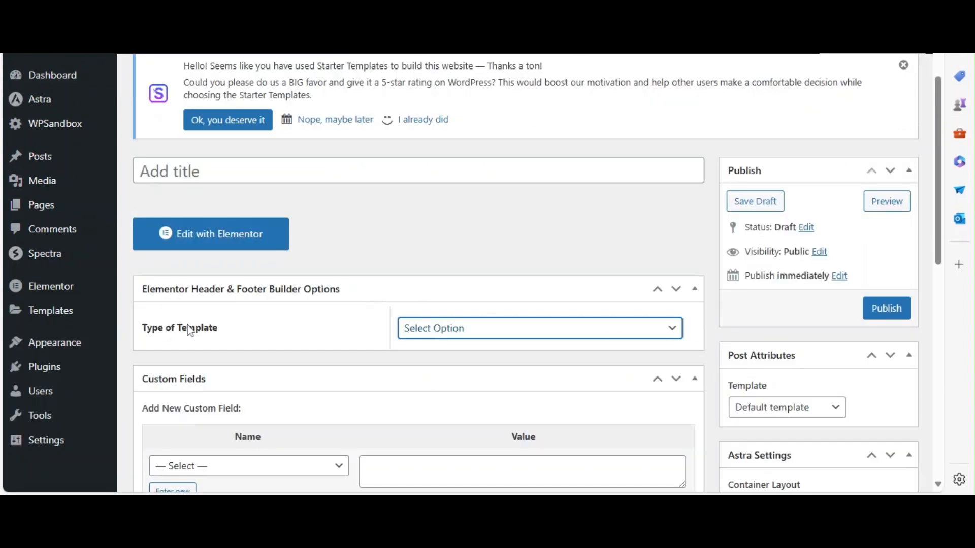
mouse_move(641, 348)
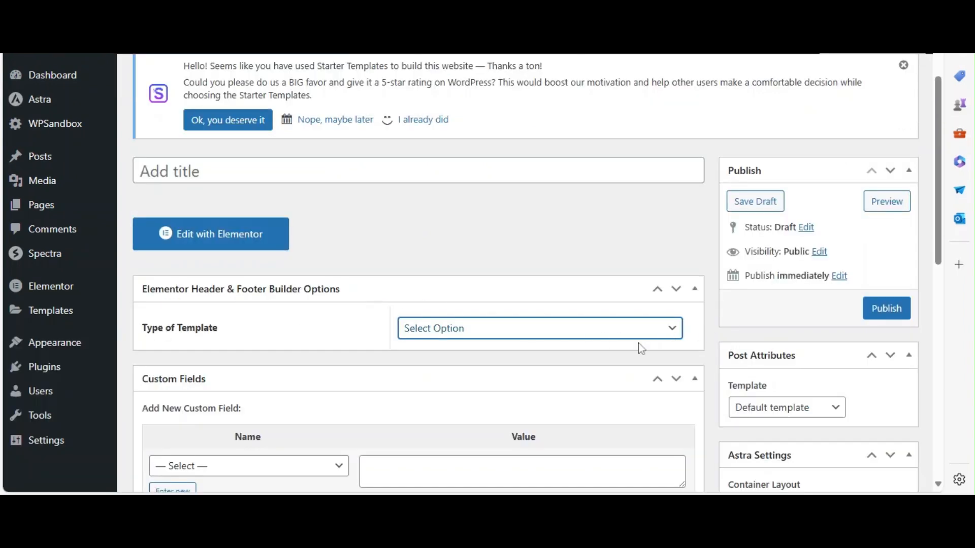
click(538, 328)
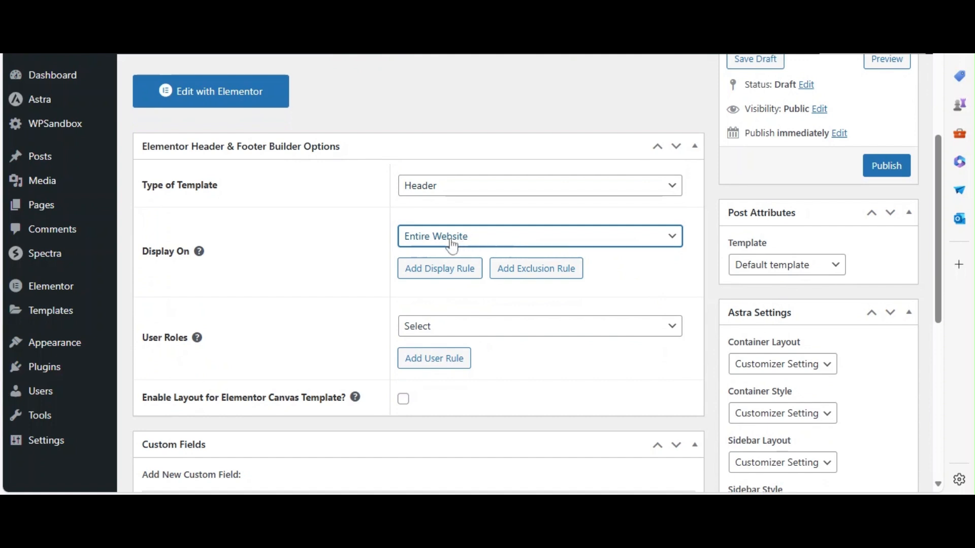
scroll(up, 3)
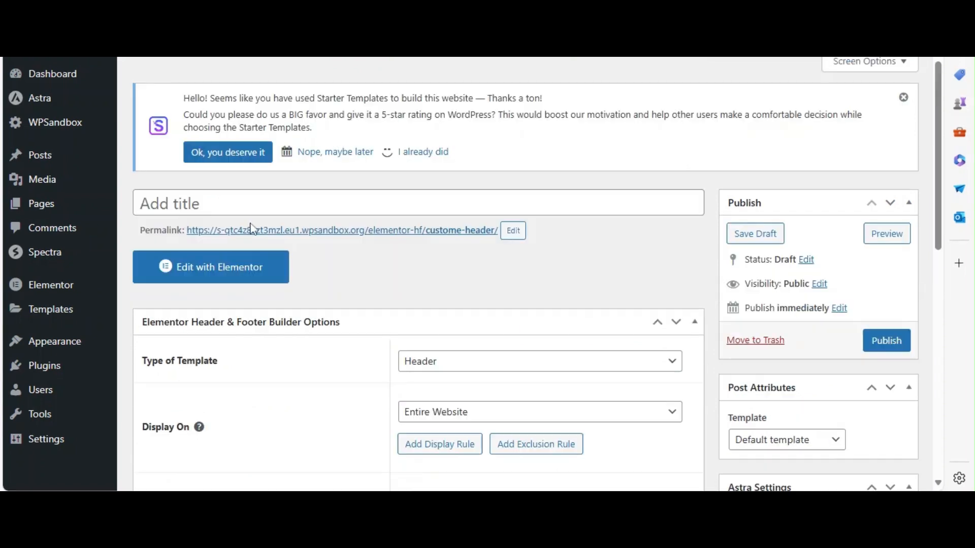
text(custom header)
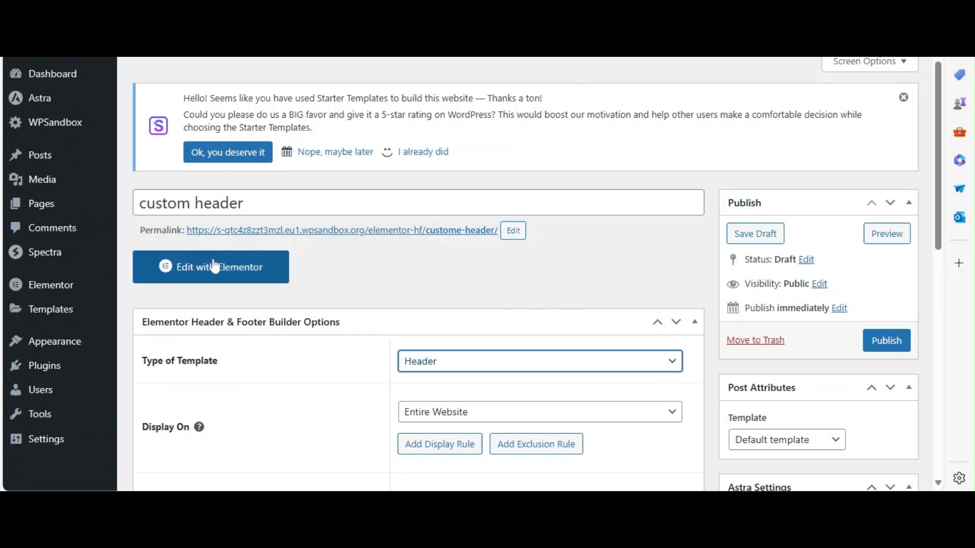
- Edit the custom header in Elementor and add logo, navigation menu and social icons widgets
click(210, 267)
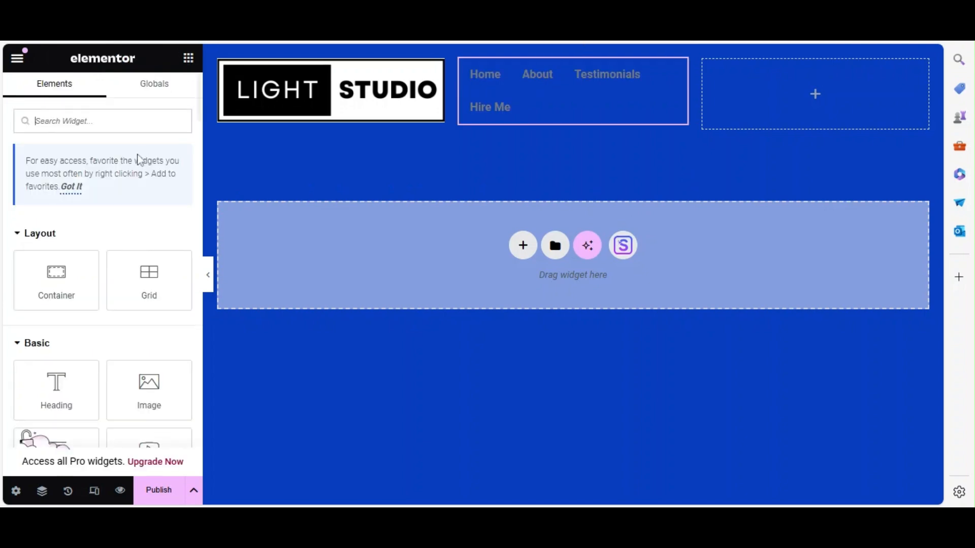
text(soci)
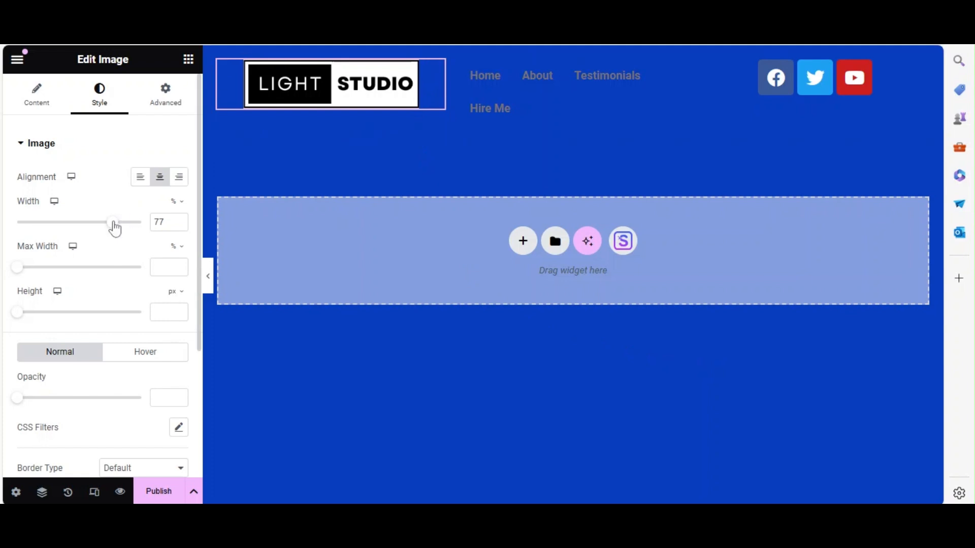
- Set the header section background to white, restyle the navigation menu colors, and publish
click(572, 92)
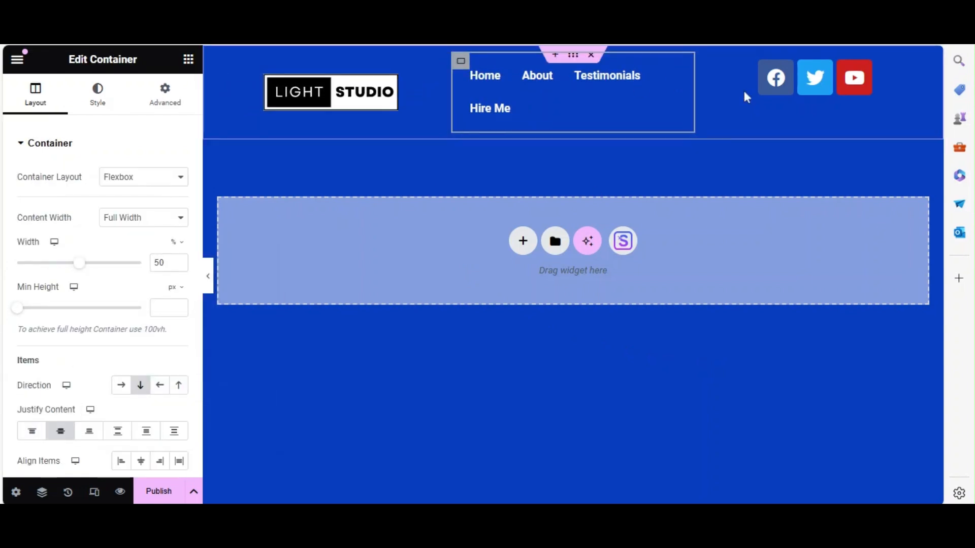
click(98, 94)
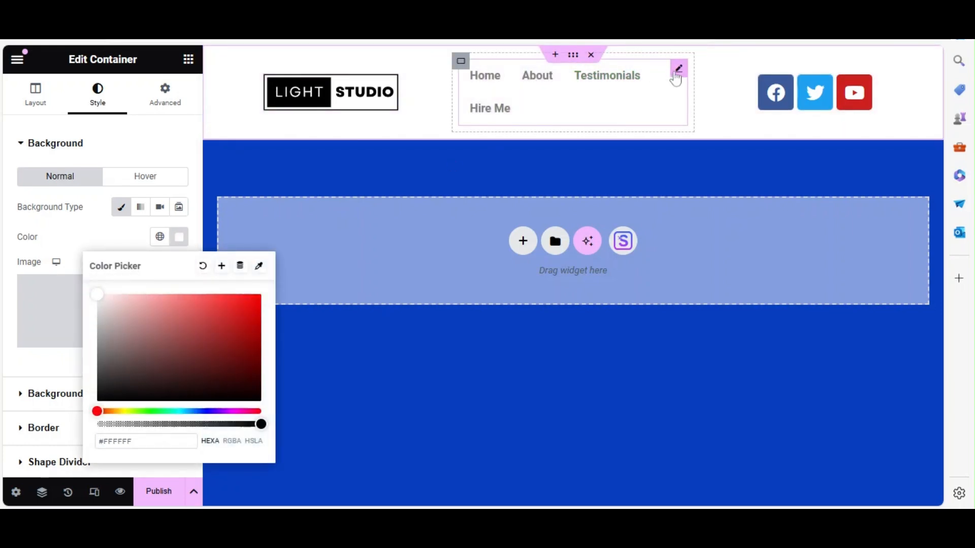
click(678, 68)
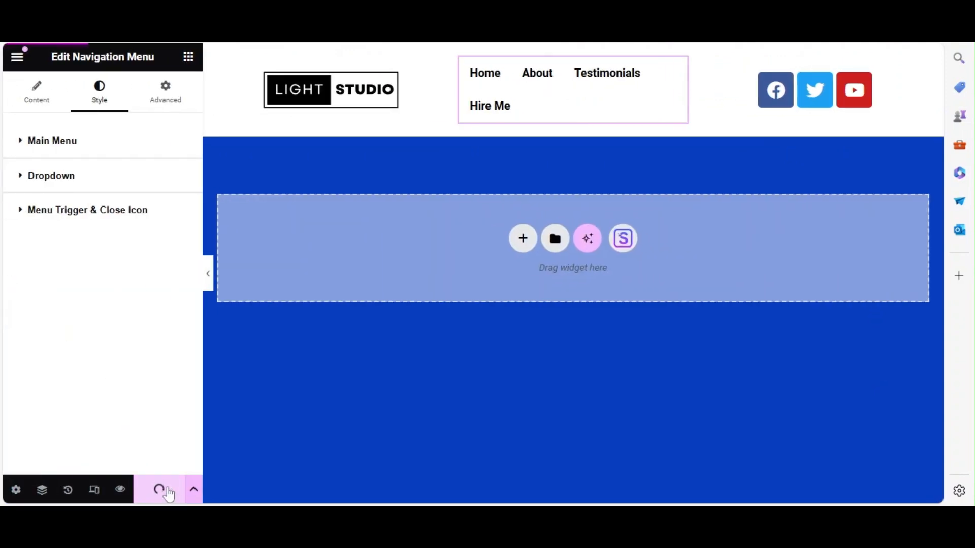
click(159, 489)
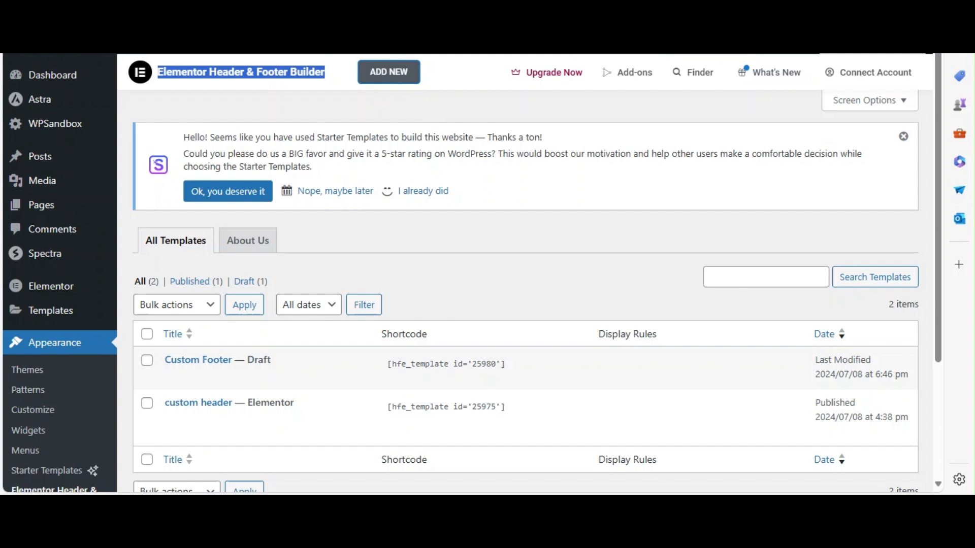
- Add a template titled 'custom footer', set its type to Footer, and edit it with Elementor
click(388, 71)
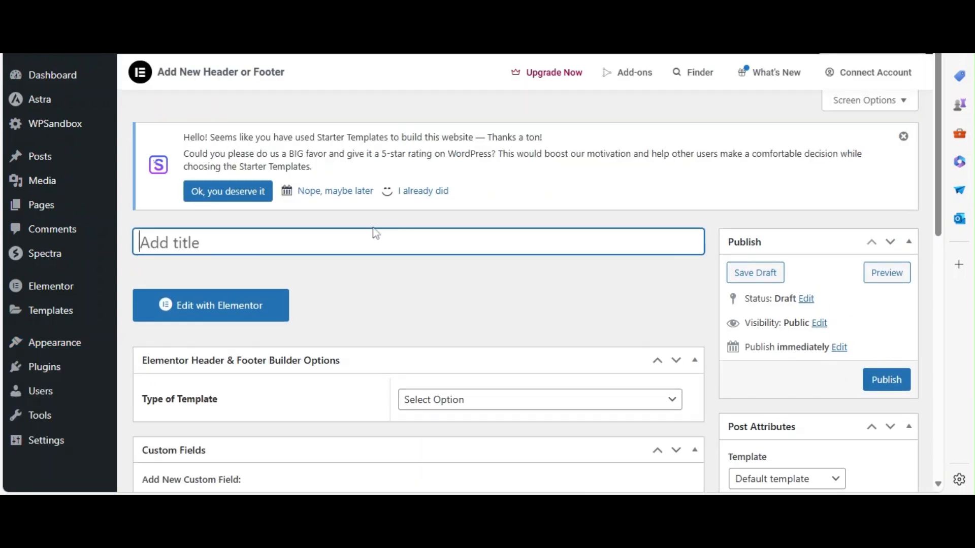
text(custom footer)
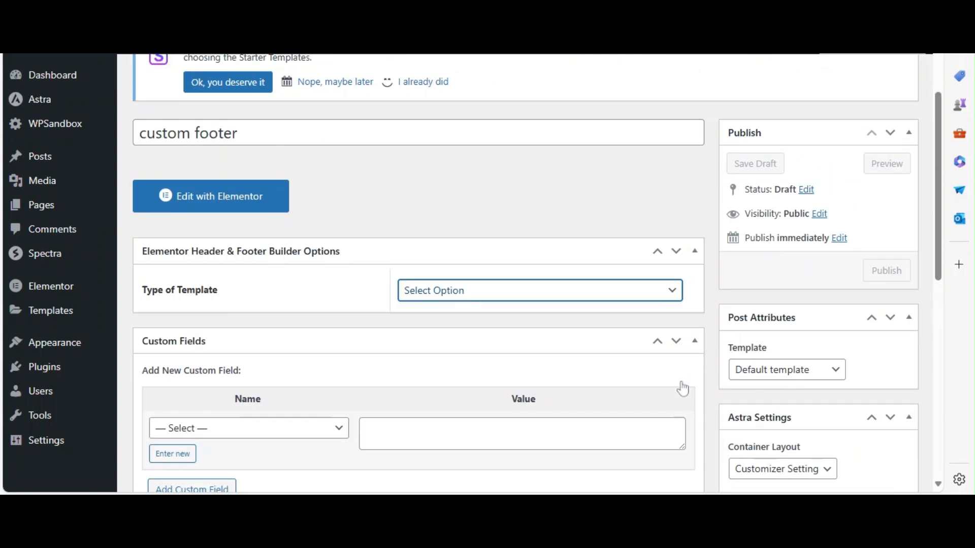
click(538, 291)
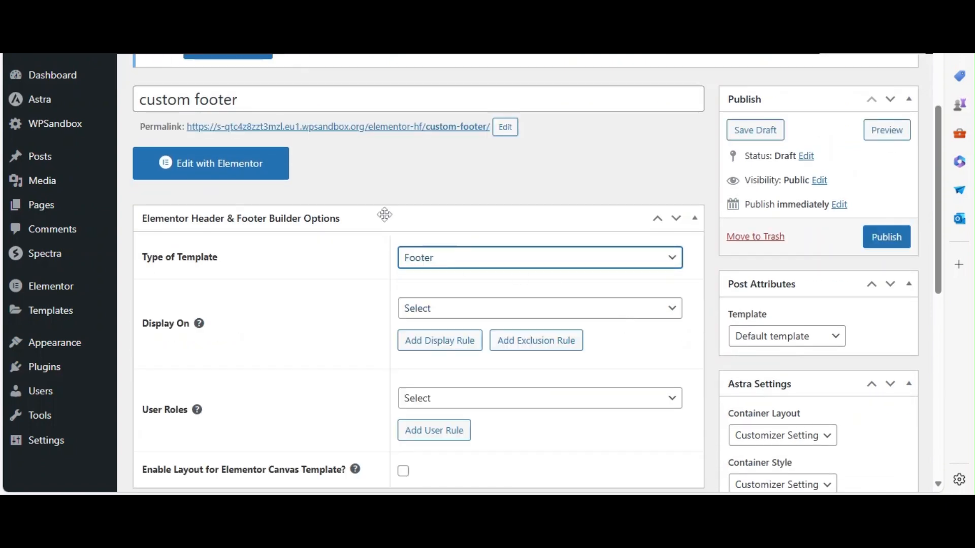
click(210, 162)
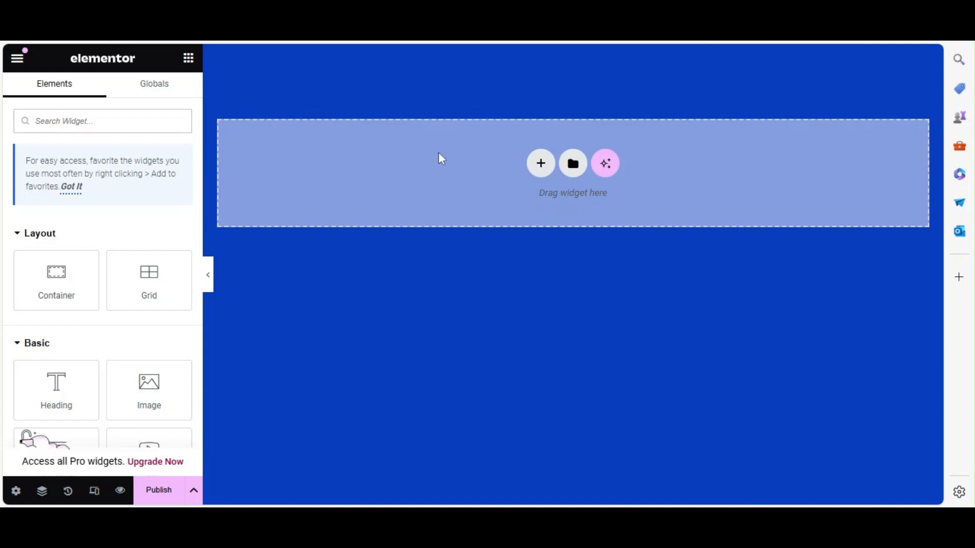
- Add a three-column container with a Text Editor, centred Navigation Menu and Social Icons
click(539, 163)
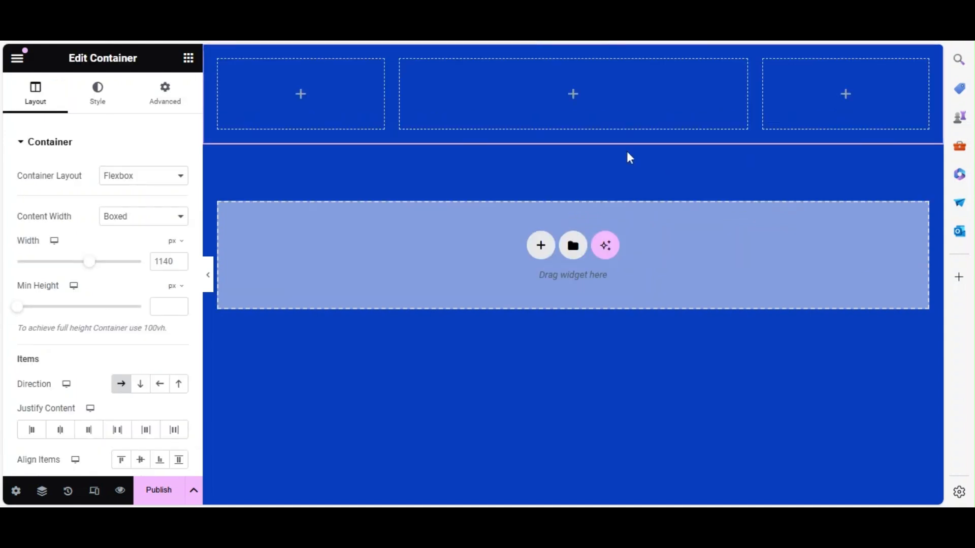
mouse_move(864, 118)
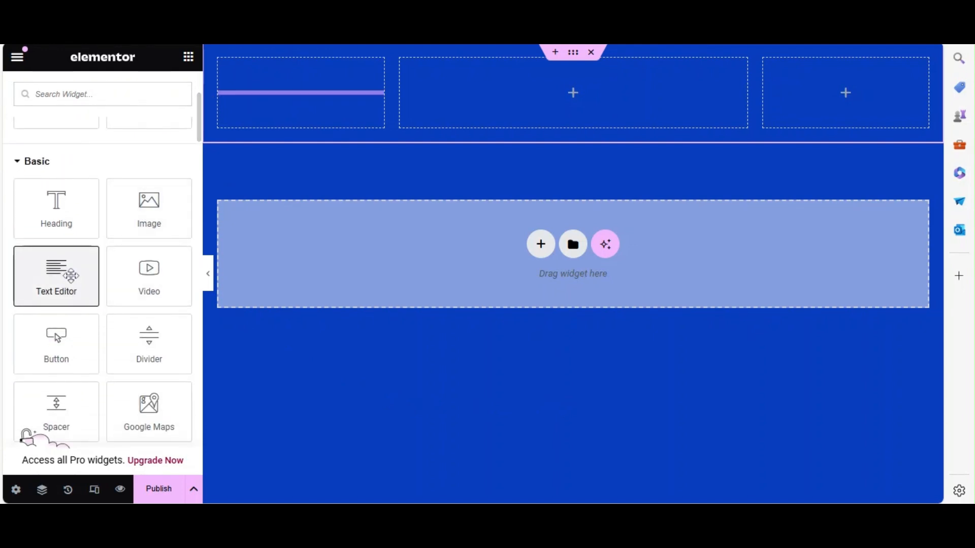
drag(56, 276, 301, 94)
text(social)
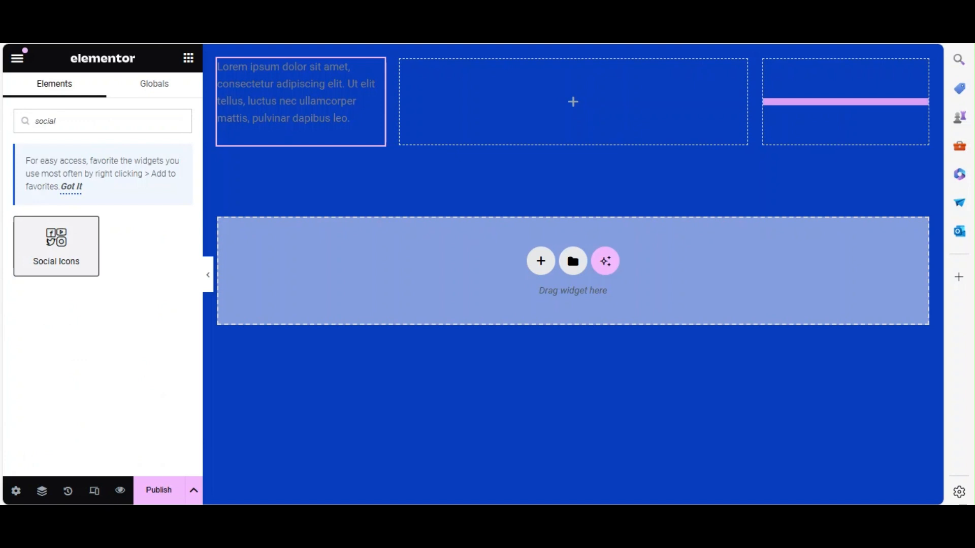
drag(56, 246, 843, 102)
text(menu)
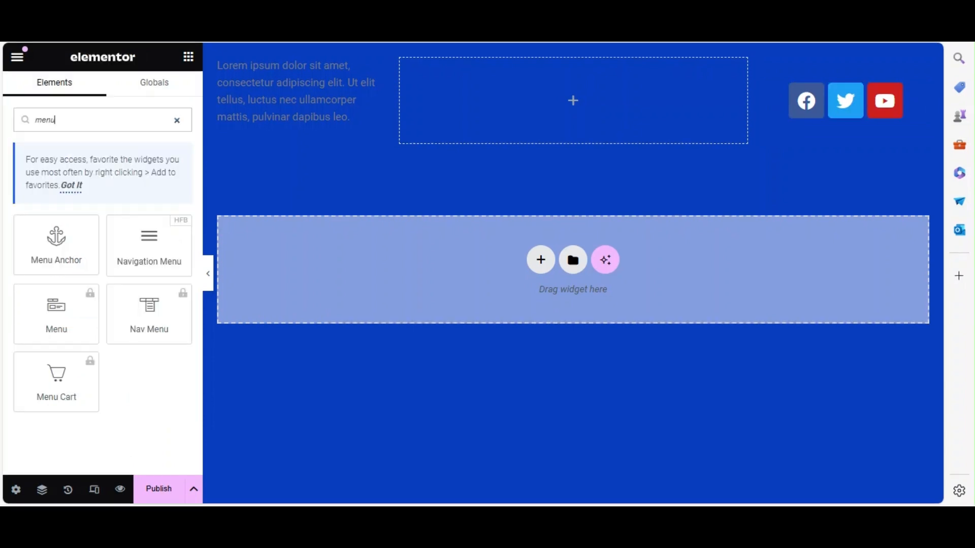
mouse_move(149, 245)
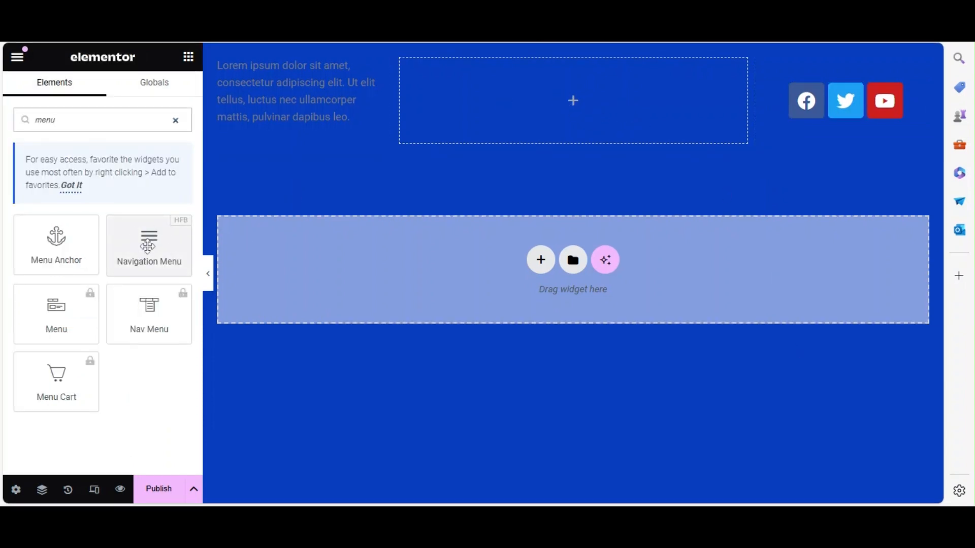
drag(148, 245, 572, 100)
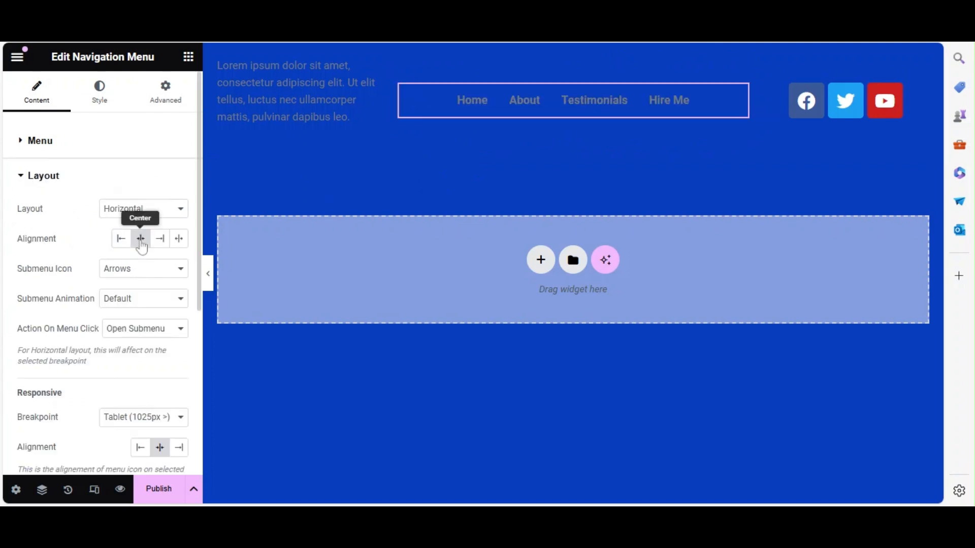
- Give the footer container a classic white background colour
click(571, 55)
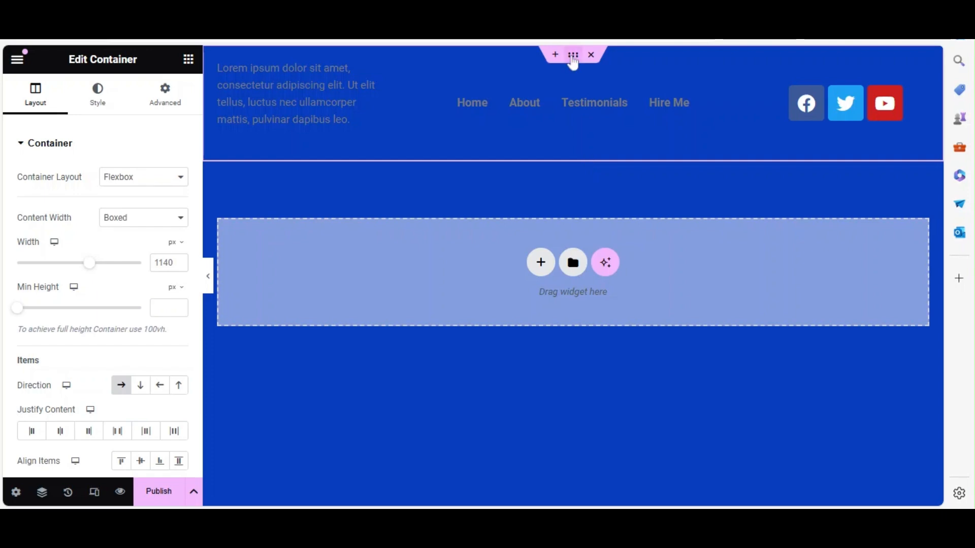
click(98, 93)
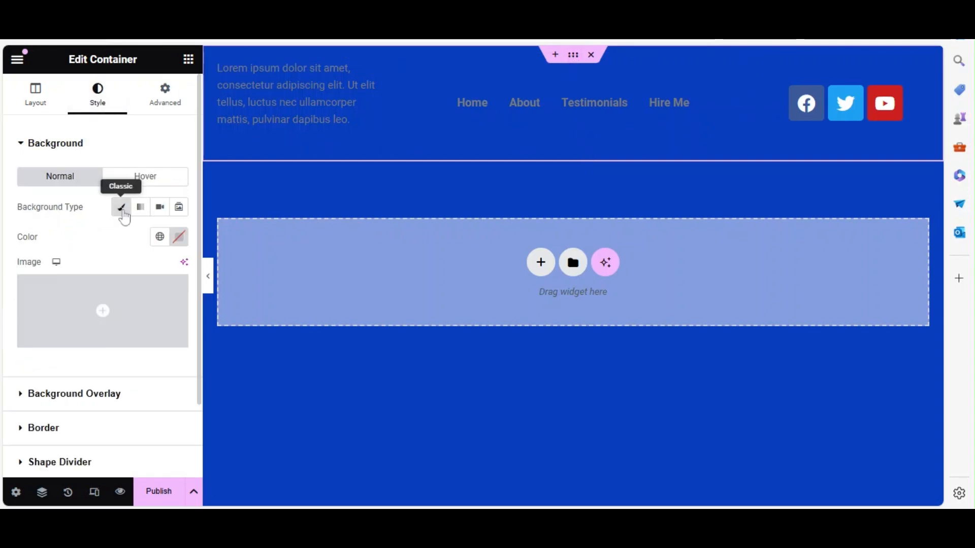
click(159, 236)
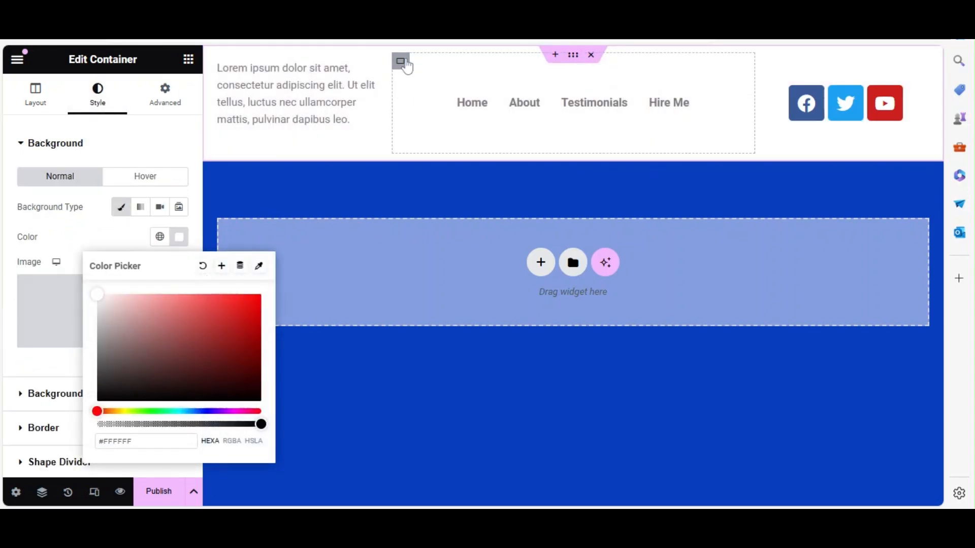
- Pad the middle menu column 15 px on all sides and open the template's Display On options
click(165, 93)
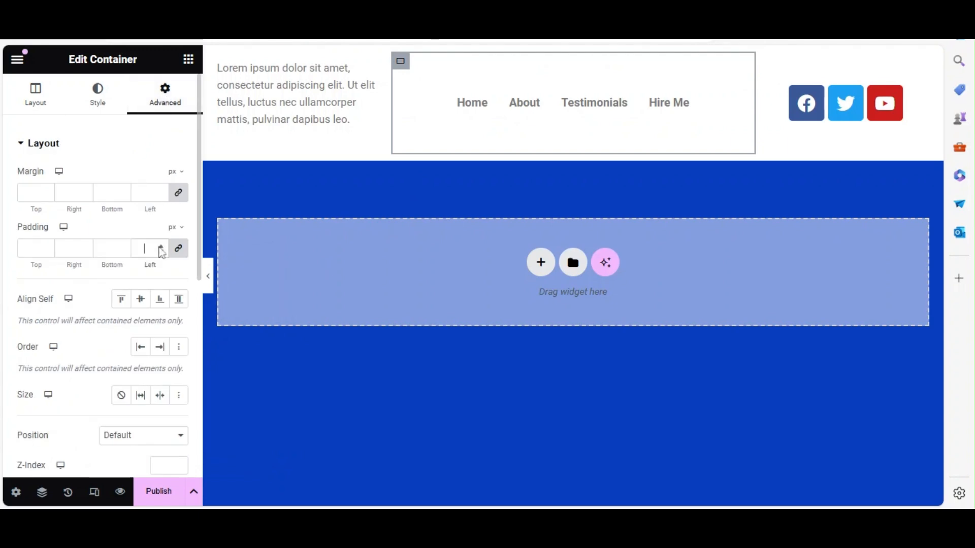
text(15)
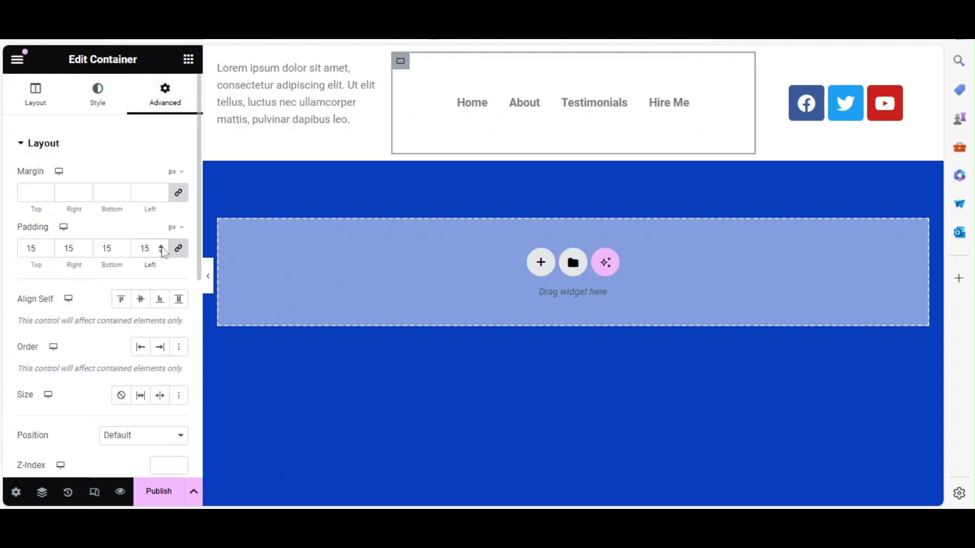
click(208, 275)
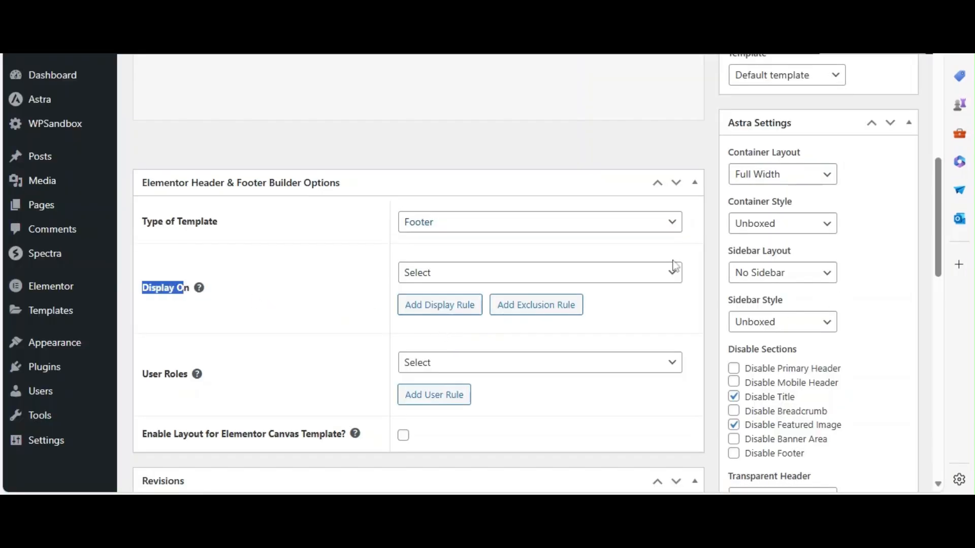
click(538, 272)
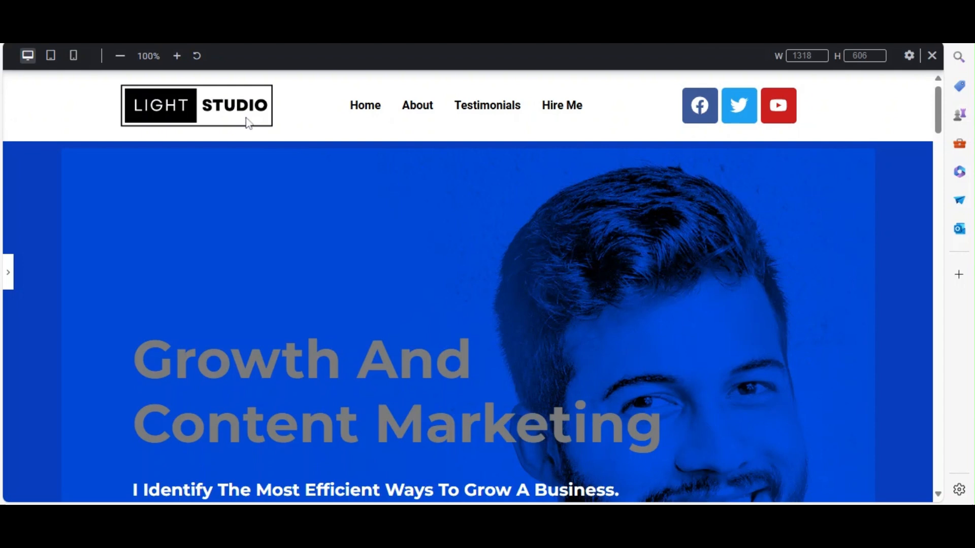
mouse_move(55, 81)
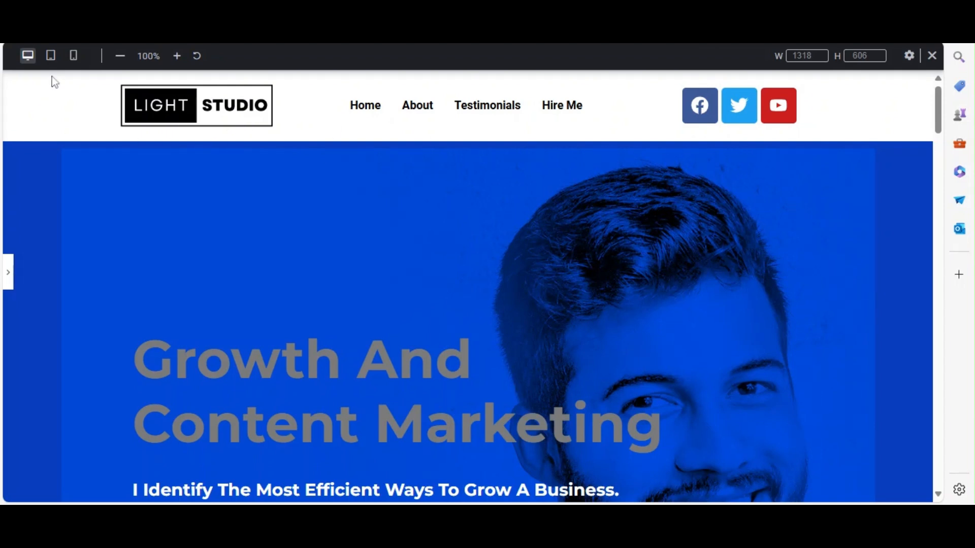
click(50, 54)
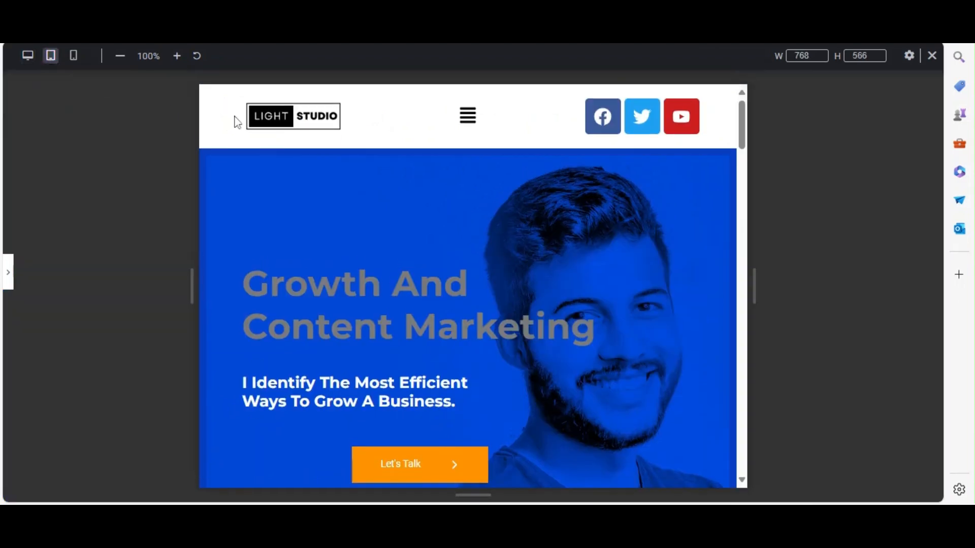
click(467, 116)
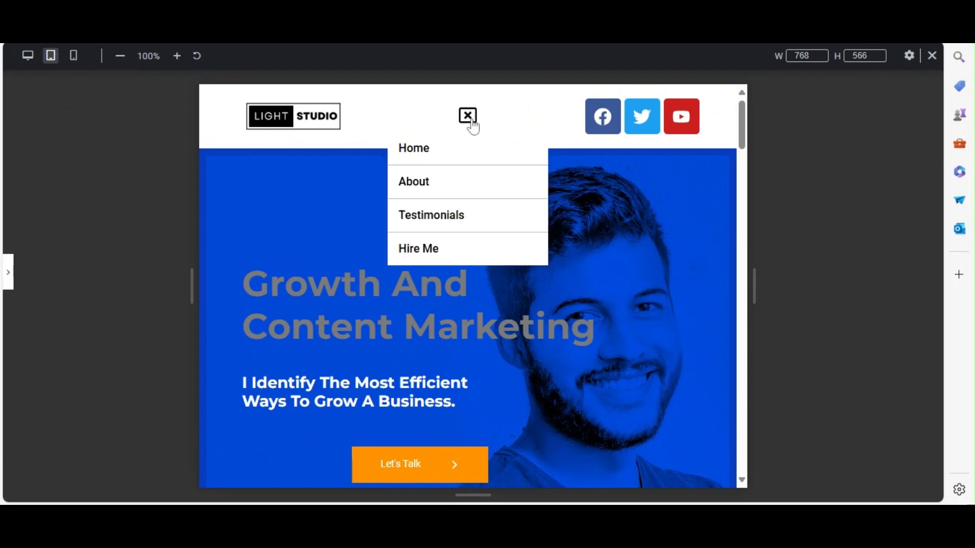
click(73, 55)
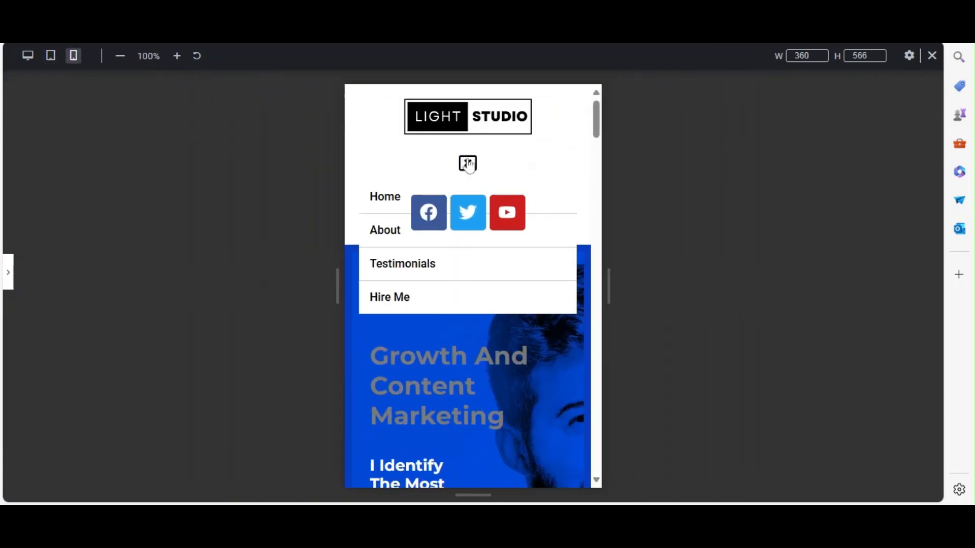
click(467, 164)
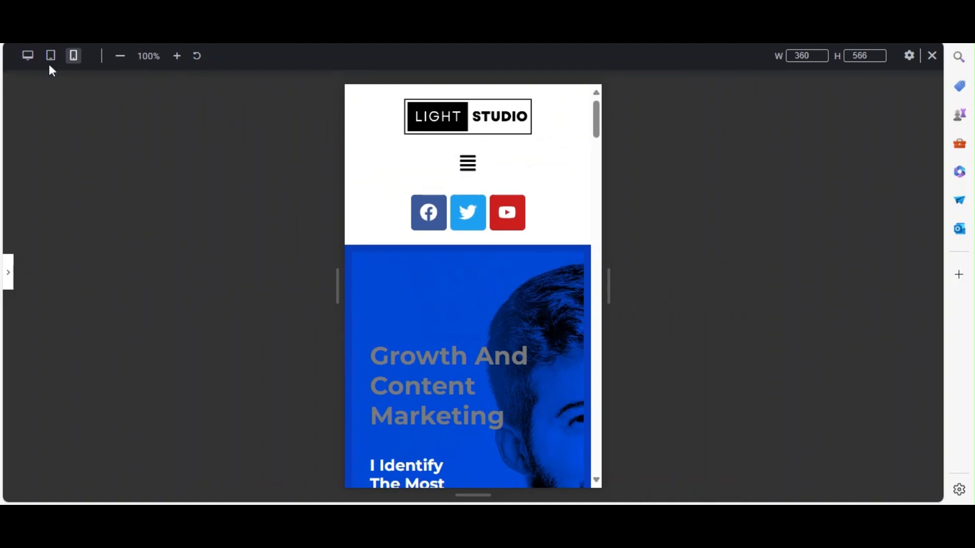
click(28, 55)
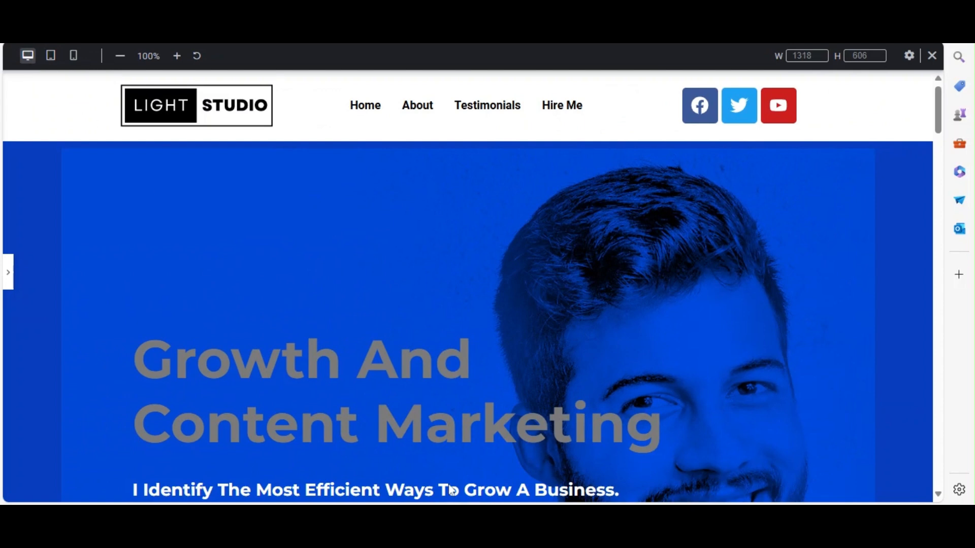
scroll(down, 3)
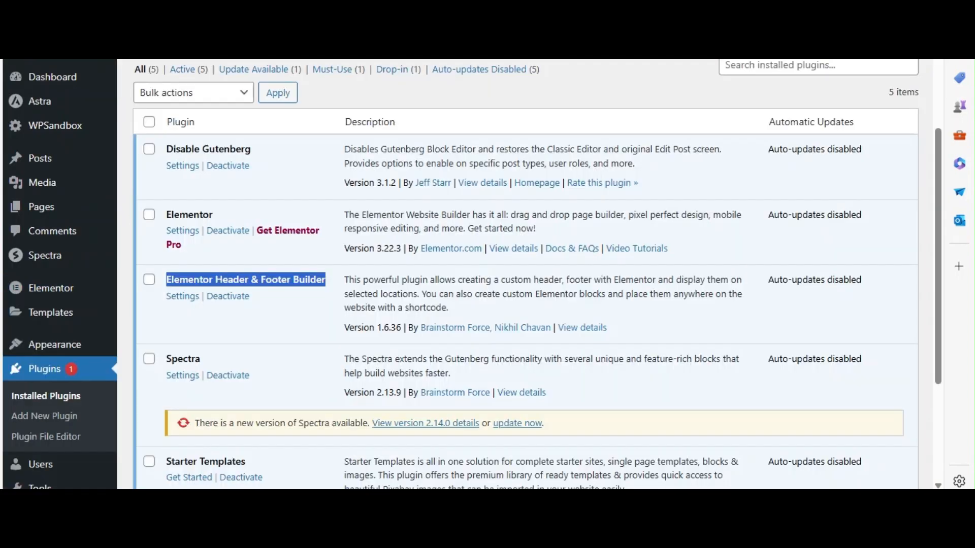
- Open the Astra theme's Welcome dashboard from the admin sidebar
click(39, 101)
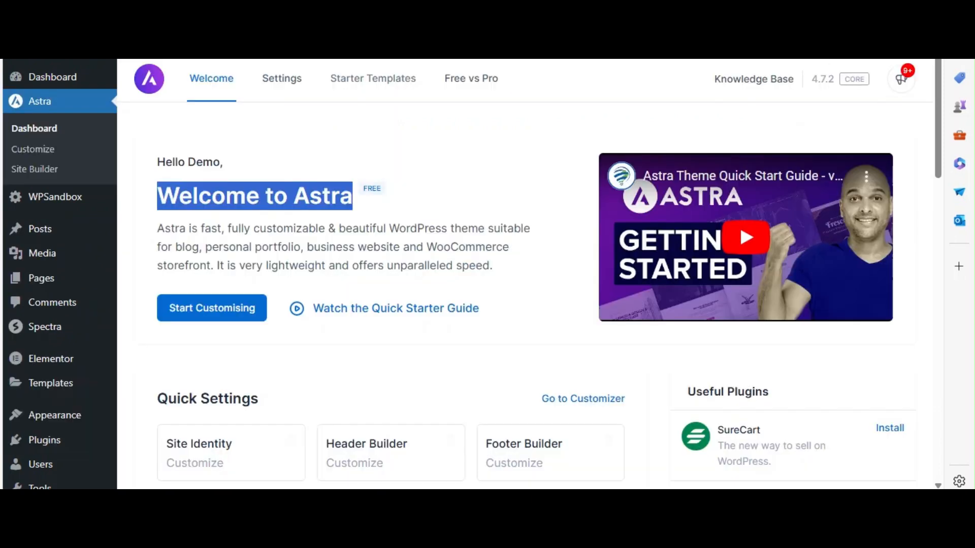